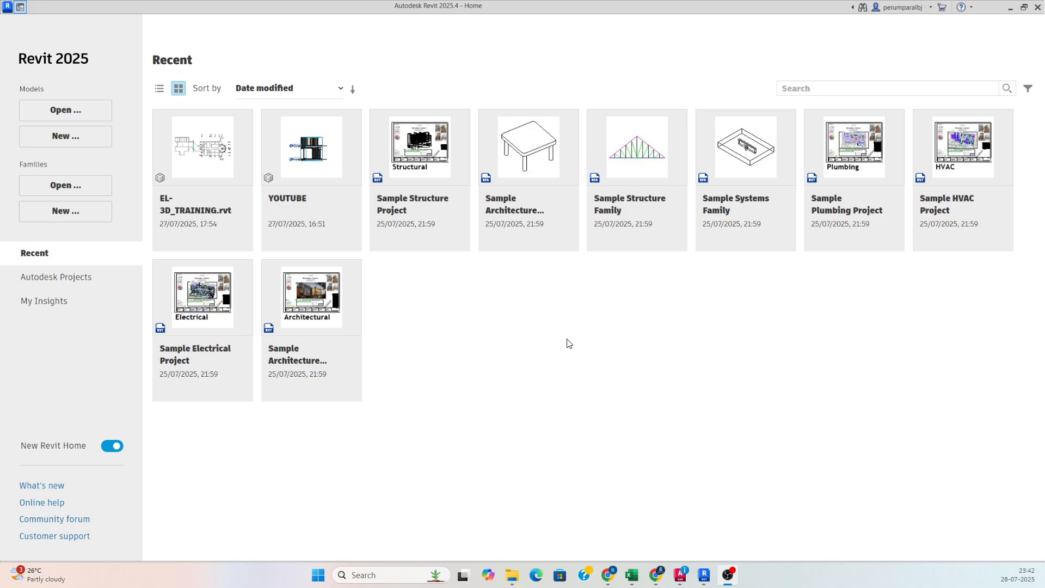
mouse_move(565, 355)
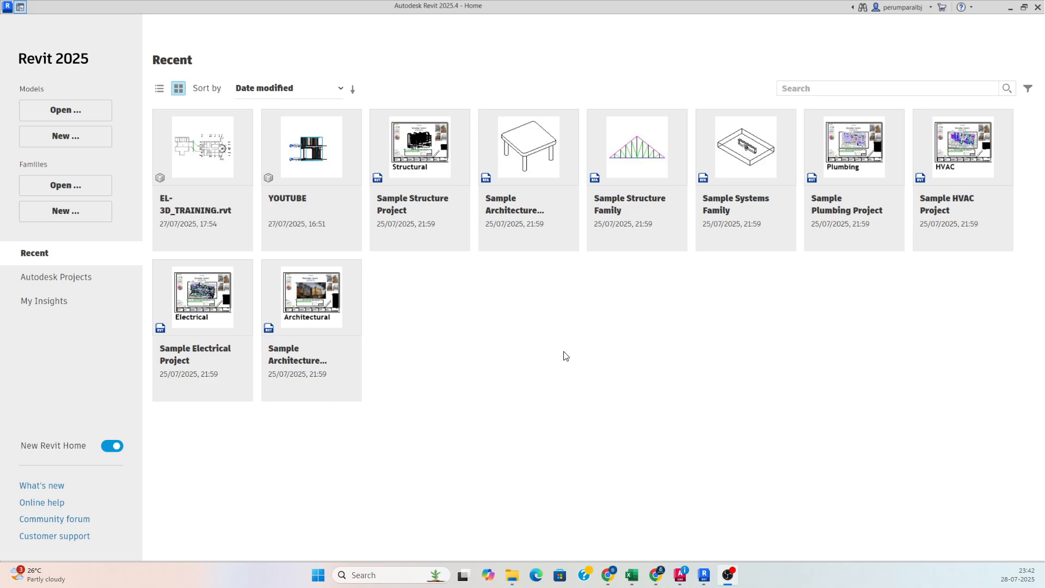
mouse_move(415, 267)
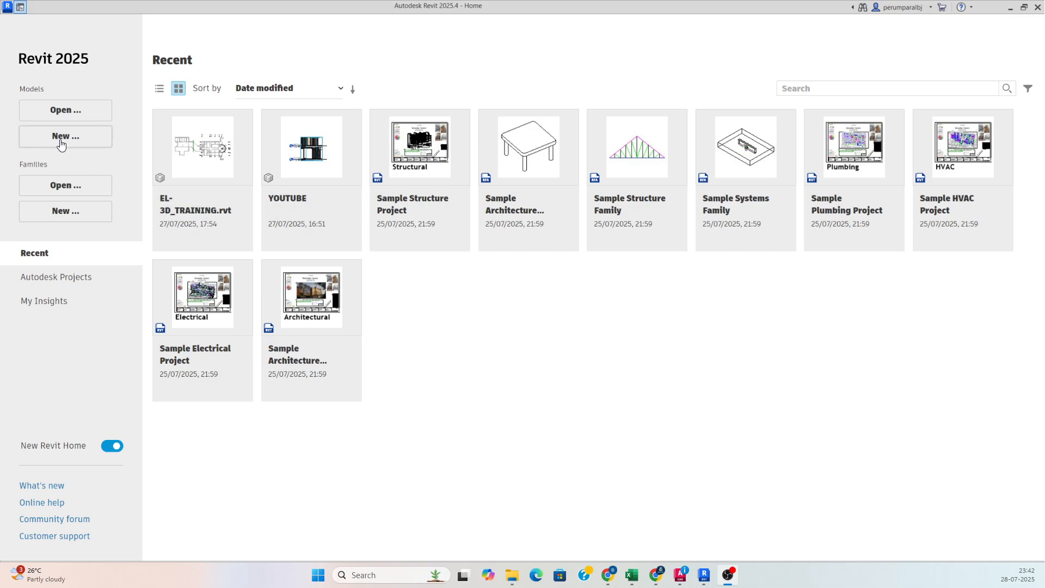
- Create a new project from the Architectural Template, opening on the Level 0 floor plan
left_click(64, 137)
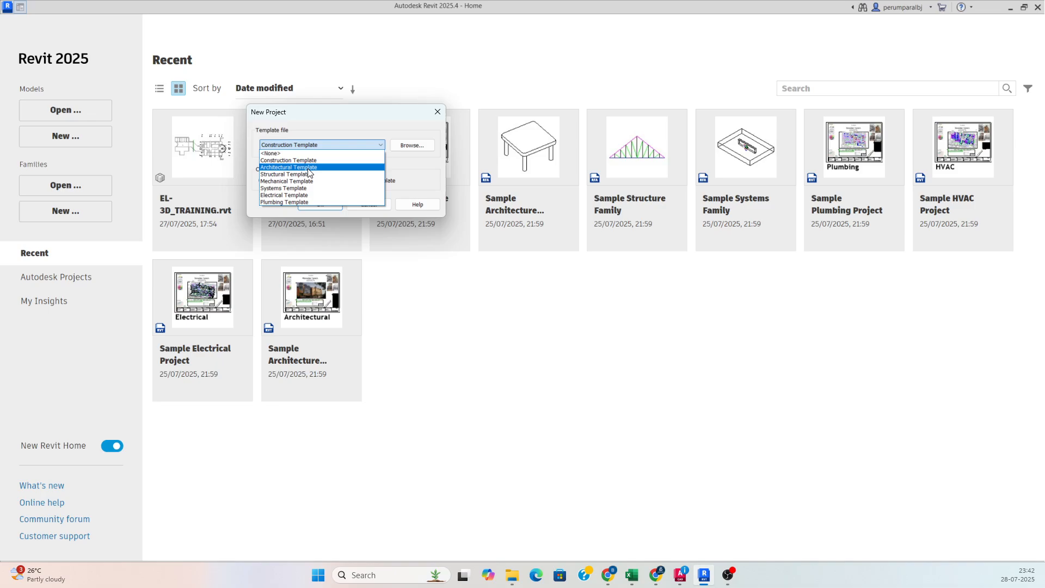
left_click(288, 168)
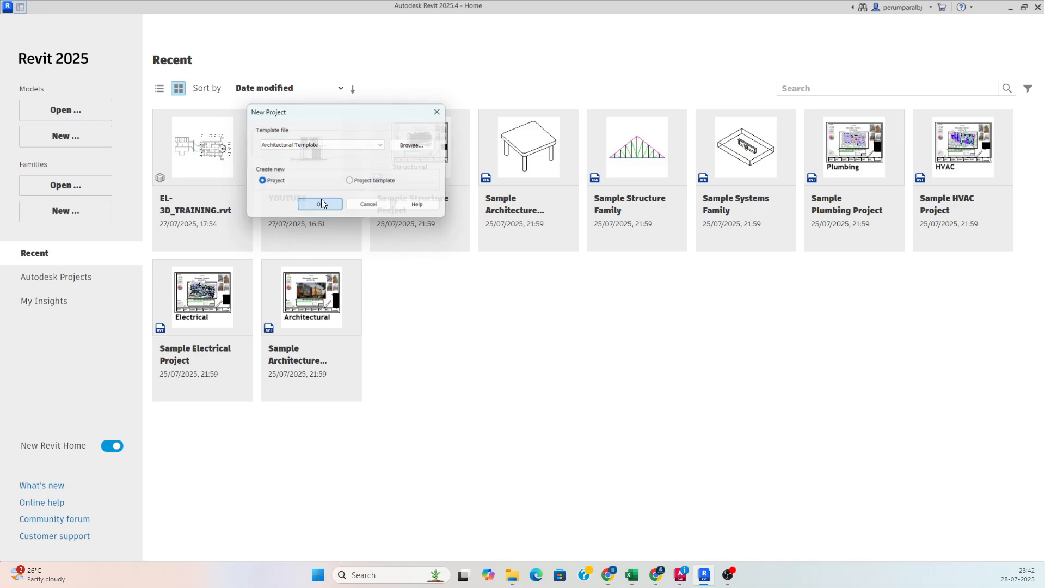
left_click(320, 203)
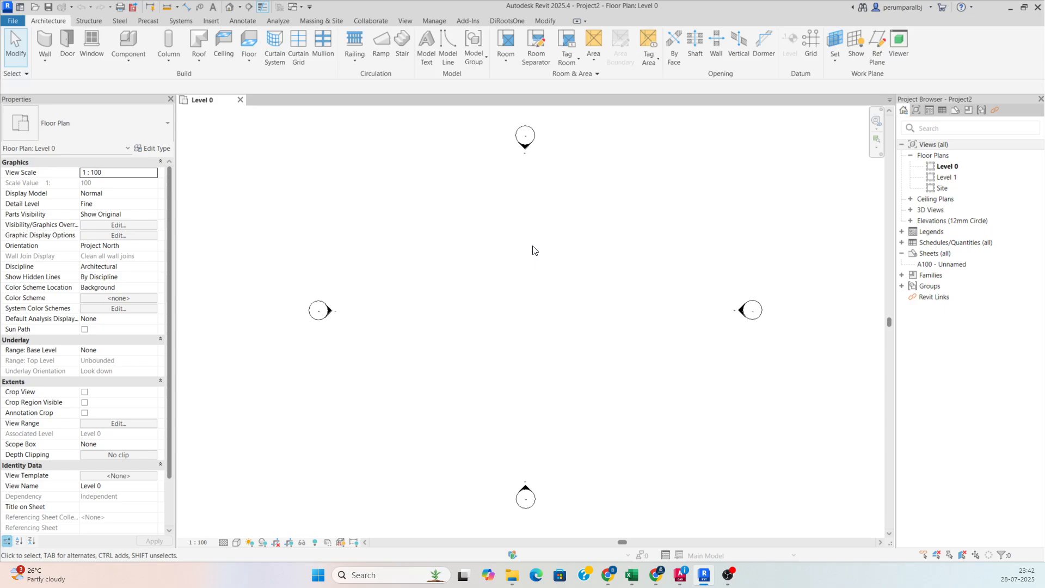
mouse_move(477, 227)
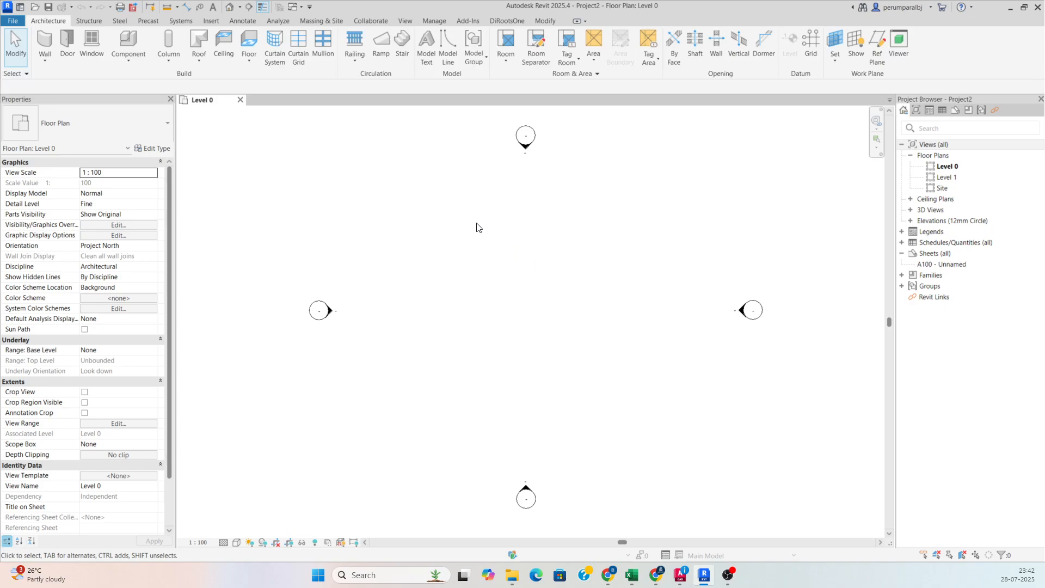
mouse_move(625, 298)
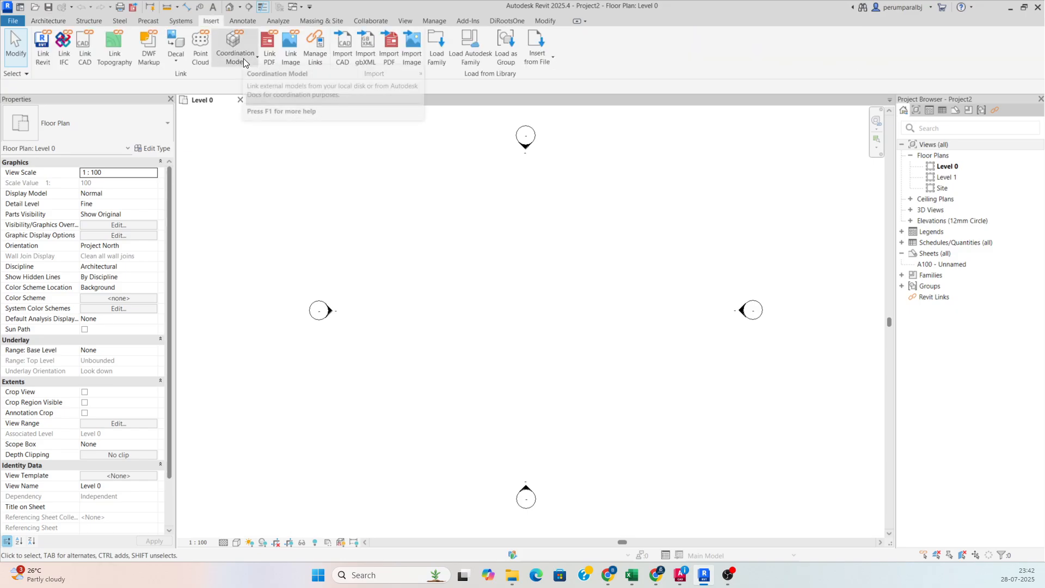
- Link the local Navisworks file DELHI CBG D NWD.nwd as a coordination model
left_click(235, 48)
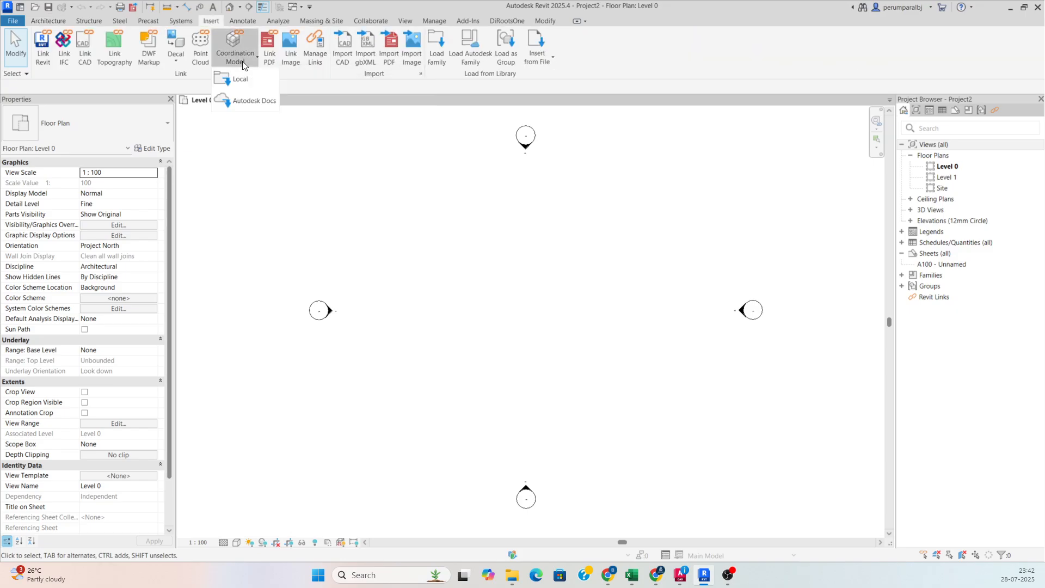
mouse_move(239, 82)
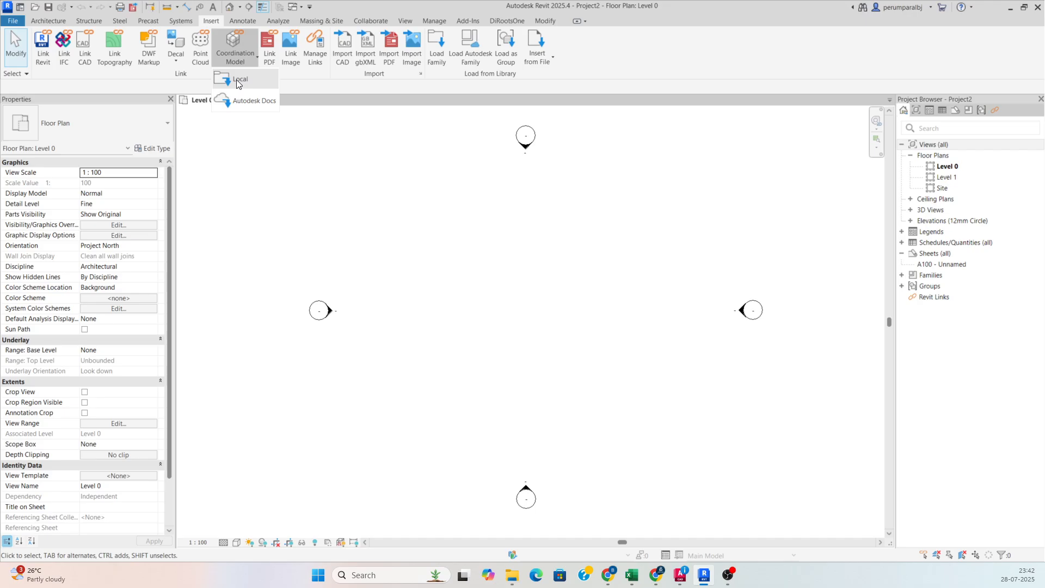
left_click(239, 78)
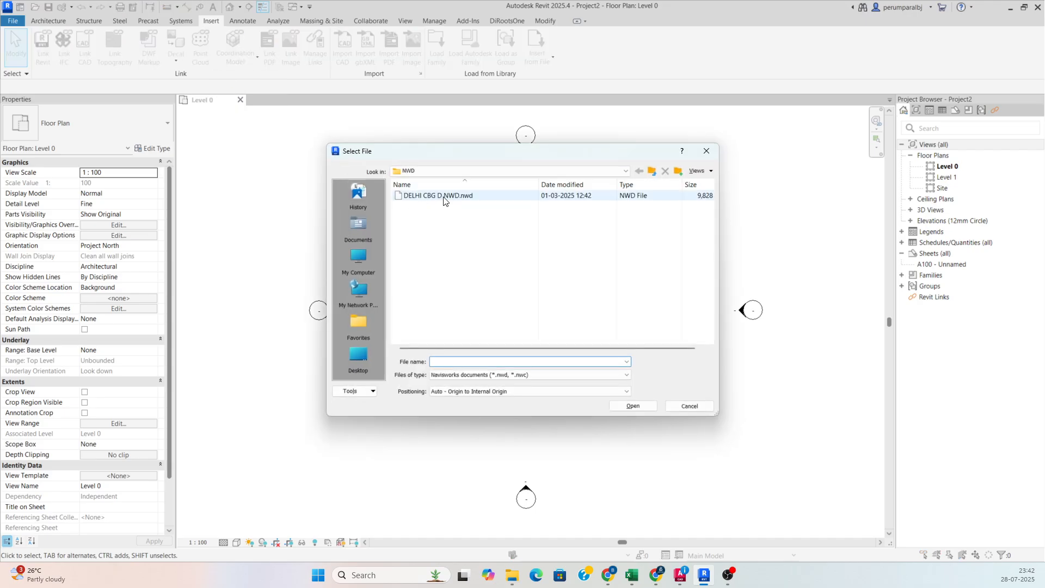
left_click(437, 194)
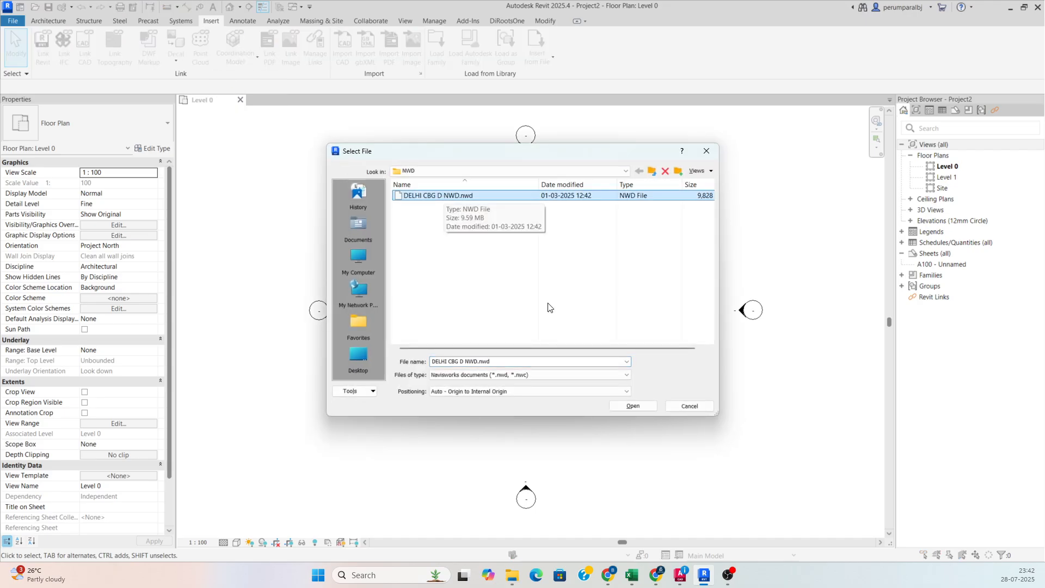
left_click(632, 406)
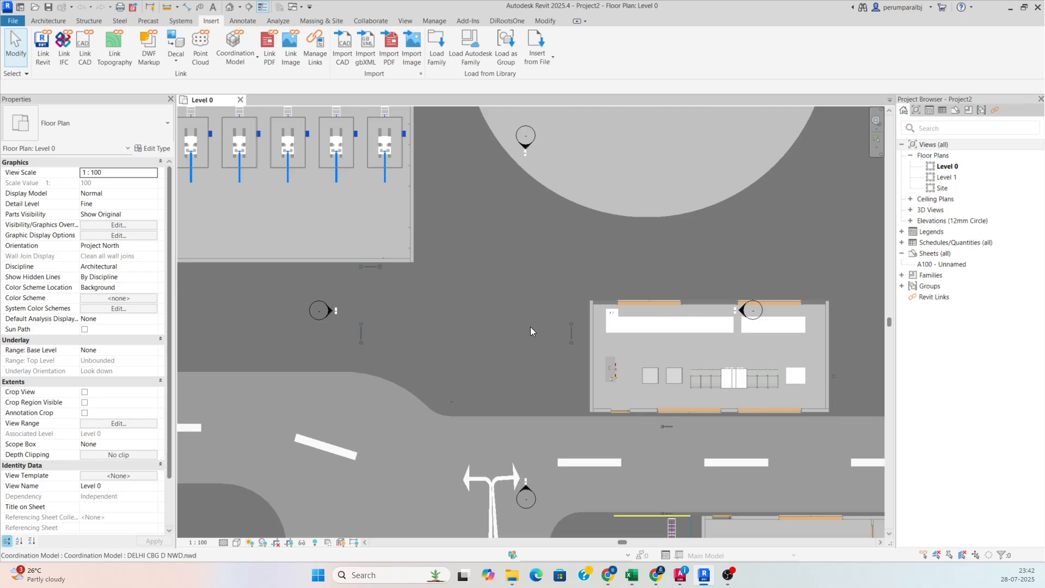